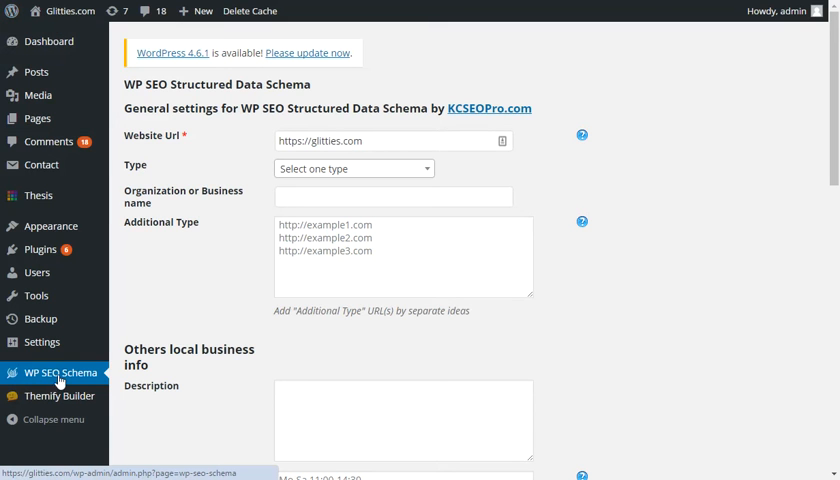
mouse_move(92, 378)
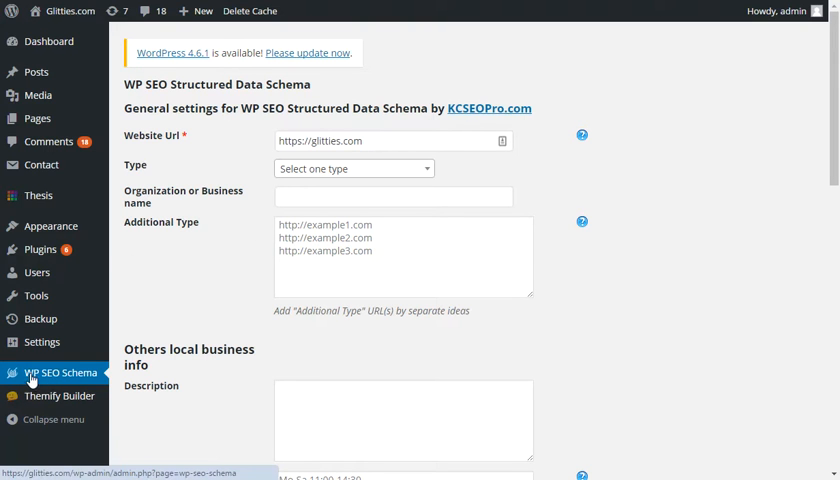
mouse_move(45, 378)
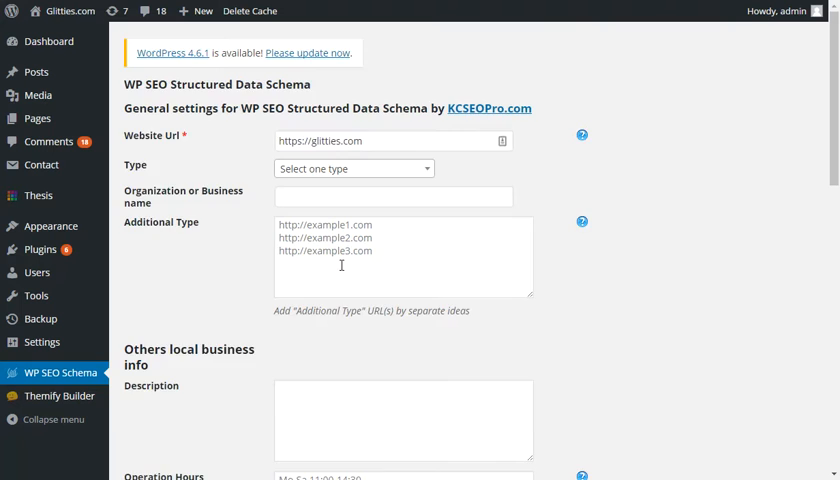
- Review the empty WP SEO Schema settings, showing Corporate Contacts and Site Name in Search Results
scroll(down, 3)
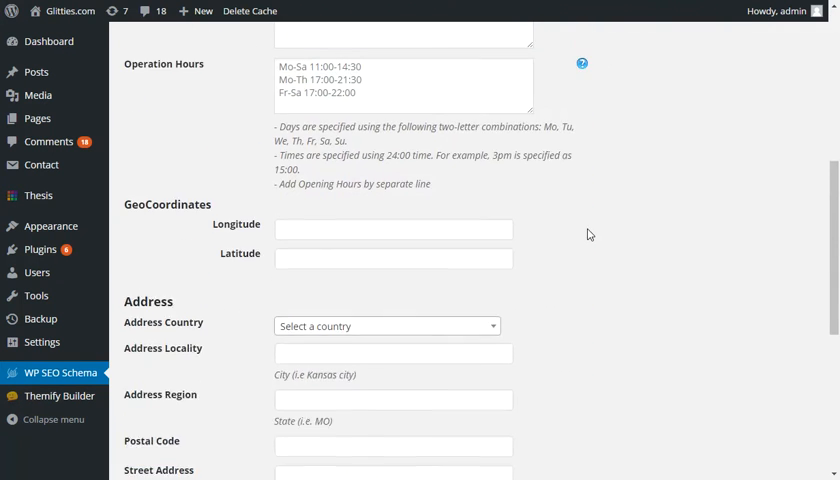
scroll(down, 3)
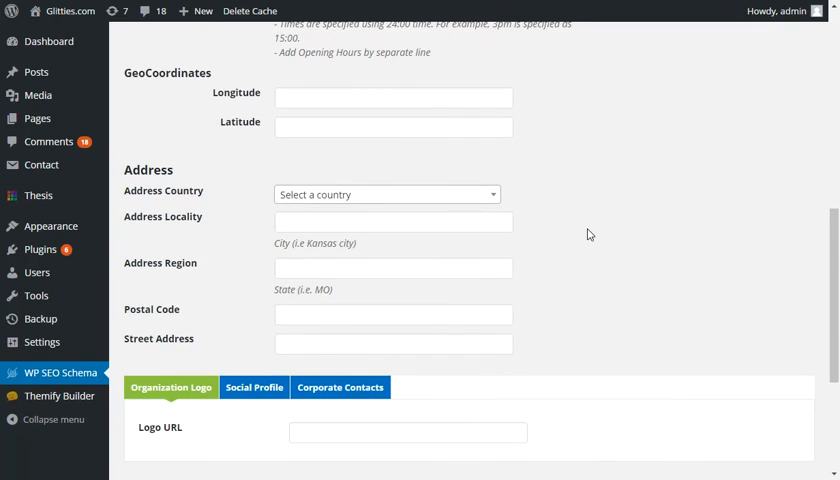
scroll(down, 3)
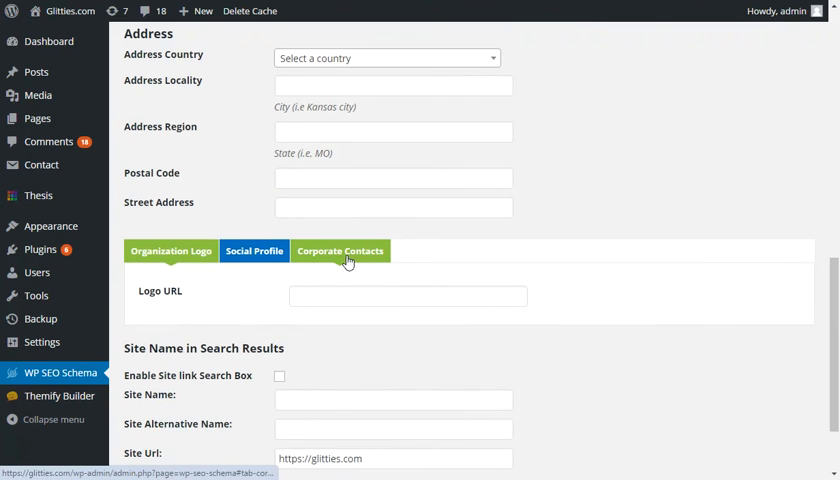
click(340, 251)
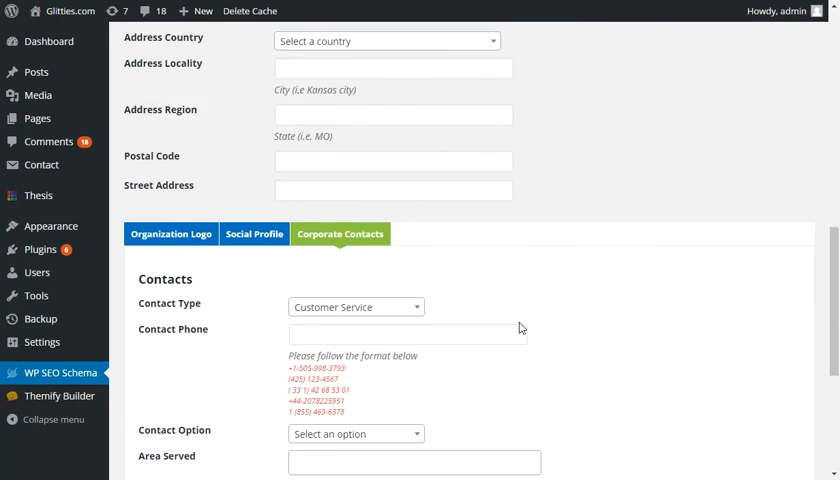
scroll(down, 3)
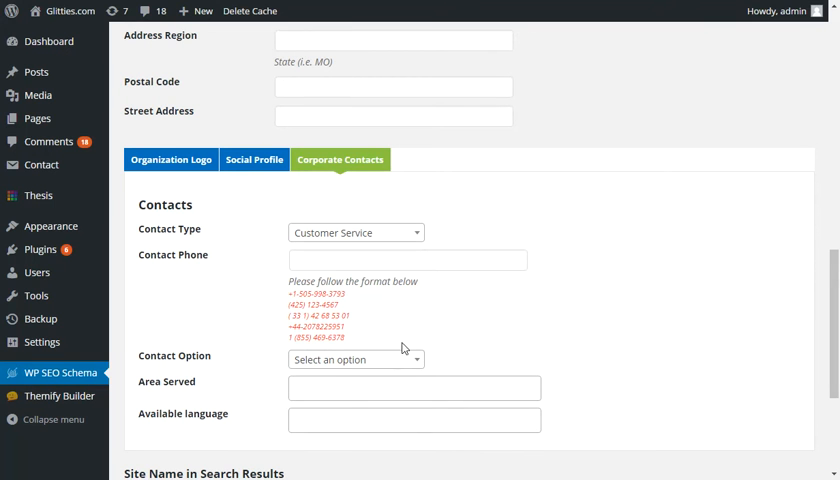
mouse_move(644, 223)
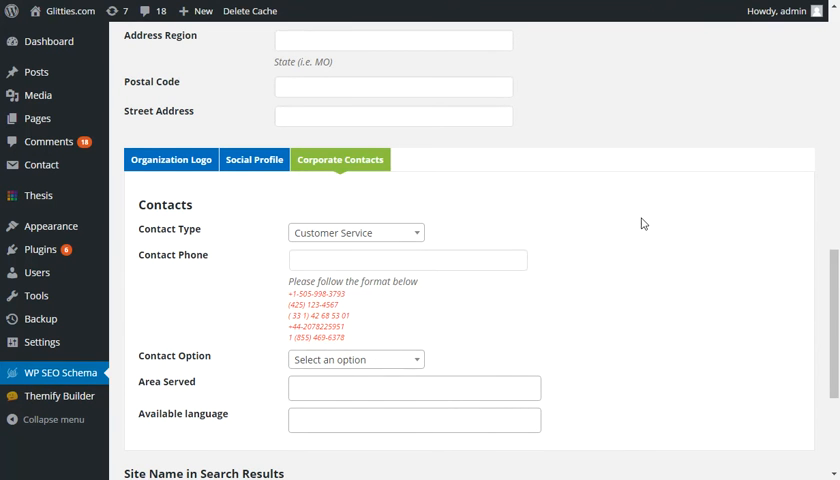
scroll(down, 3)
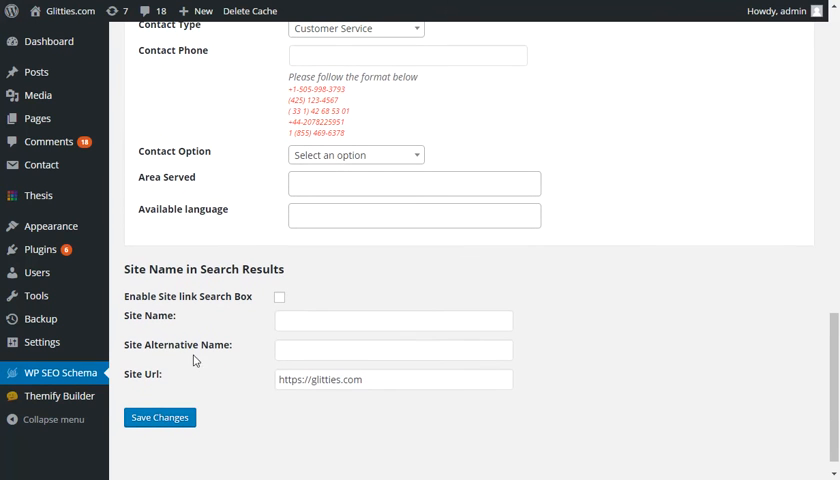
mouse_move(182, 363)
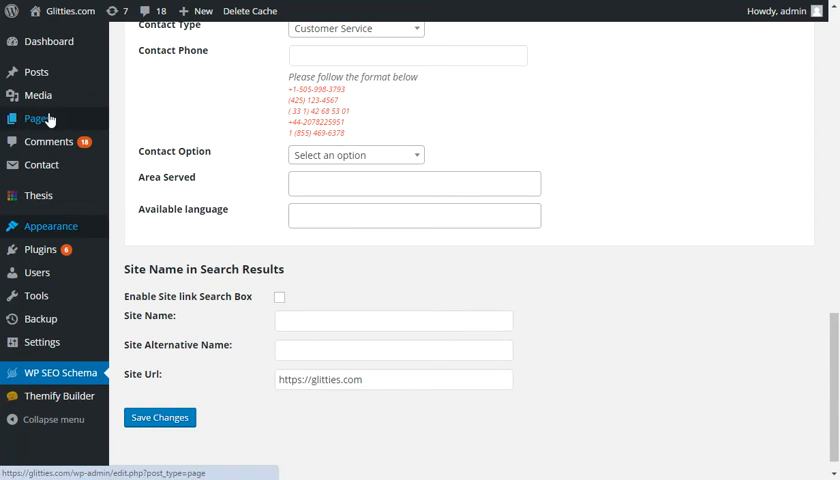
- Edit the About Glitties page and reveal its empty Article schema fields
click(37, 118)
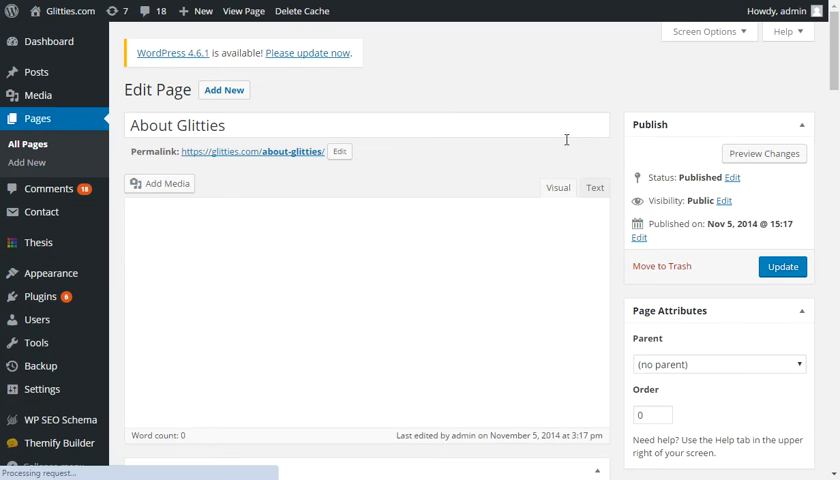
scroll(down, 3)
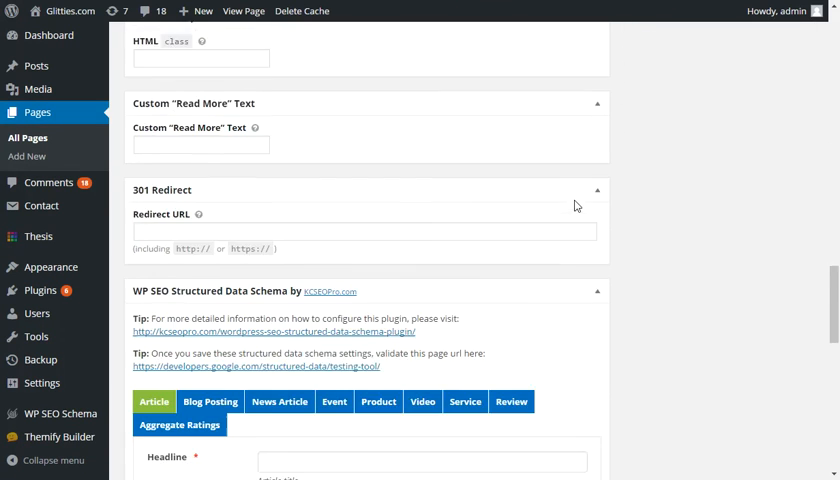
scroll(down, 3)
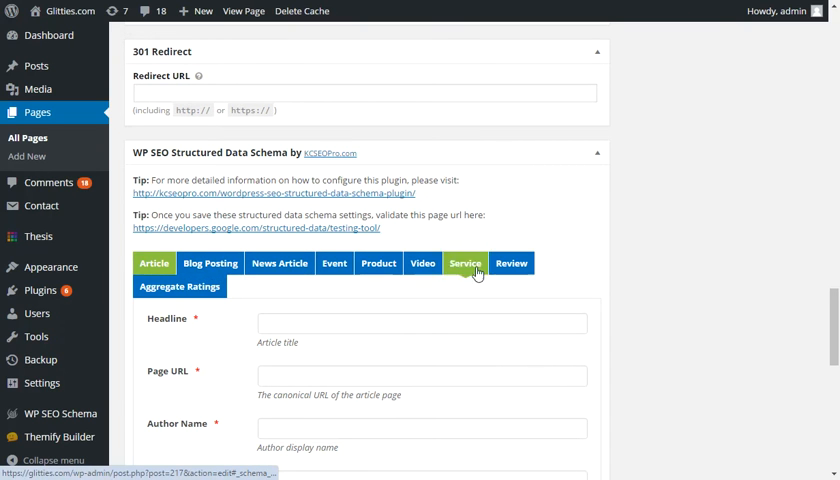
click(154, 263)
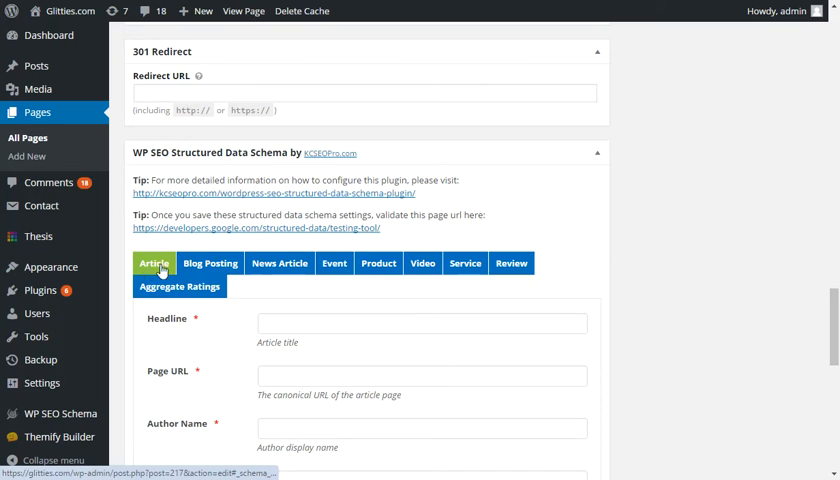
scroll(down, 3)
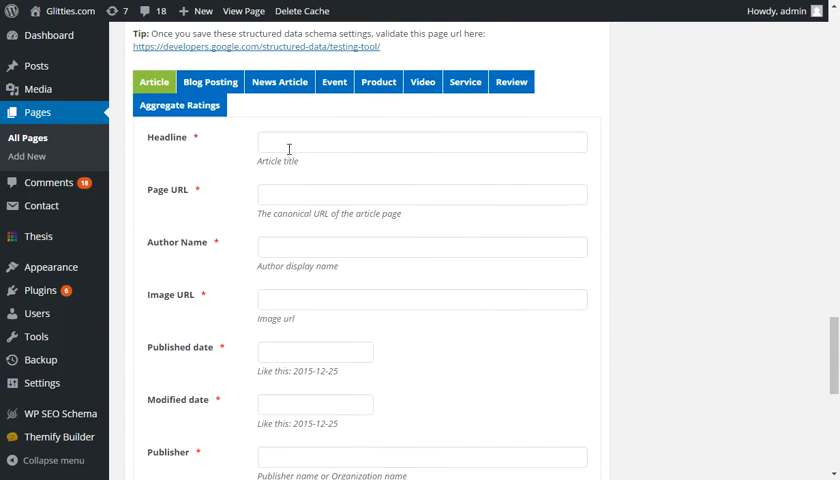
scroll(down, 3)
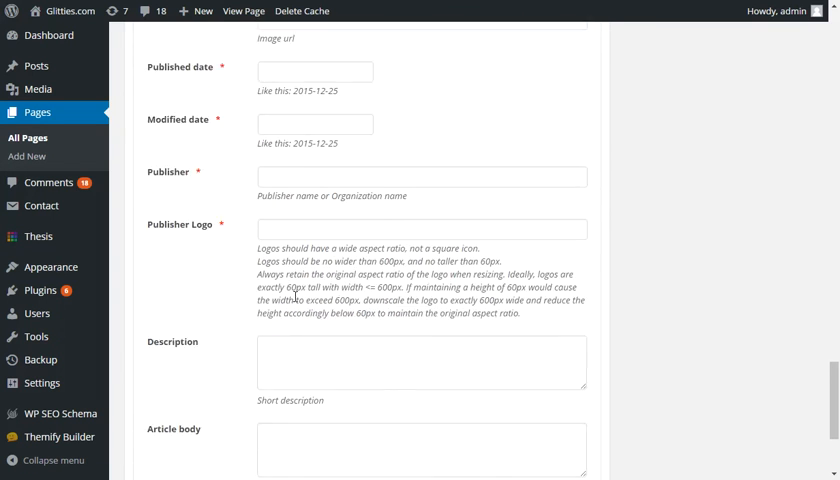
scroll(down, 3)
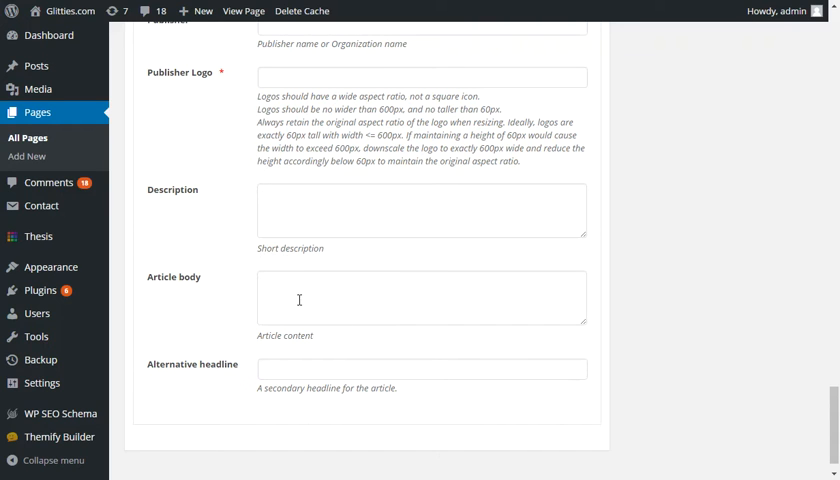
mouse_move(332, 305)
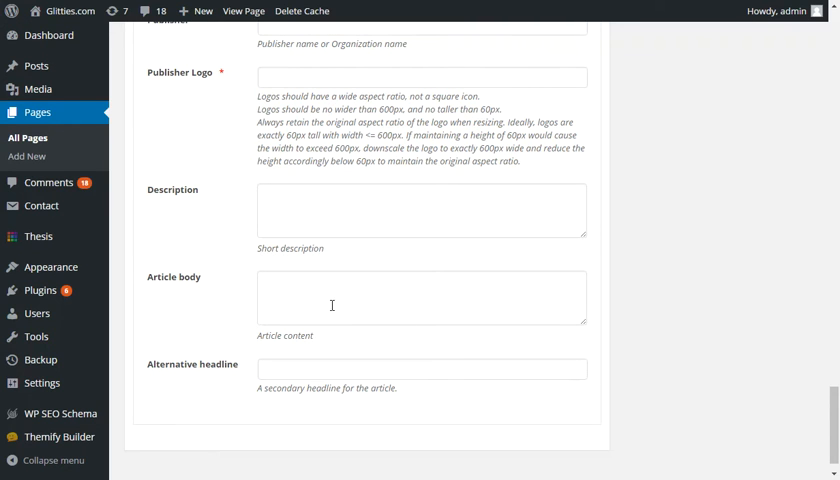
mouse_move(316, 301)
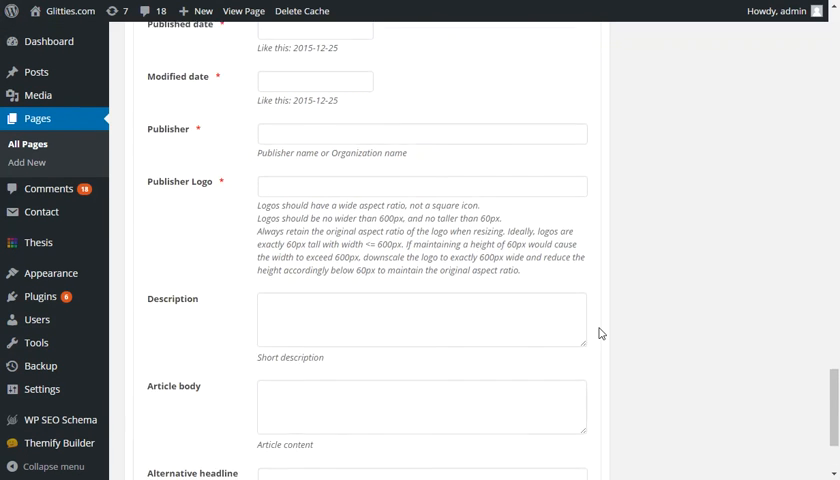
scroll(up, 3)
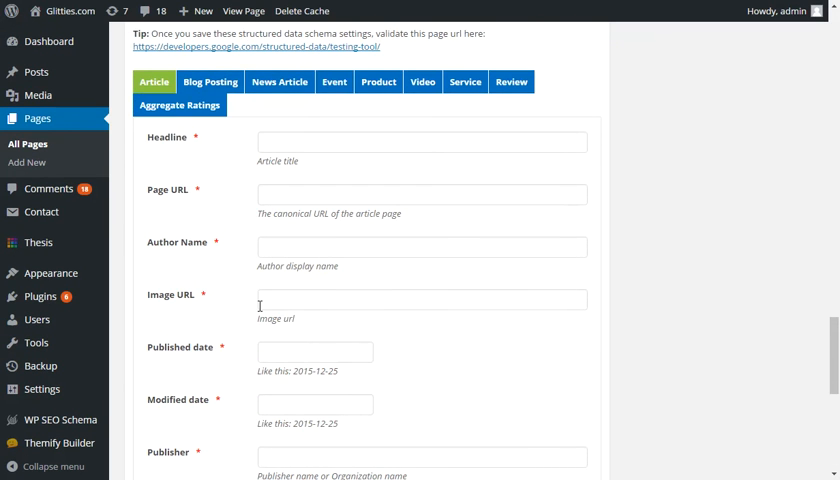
click(421, 299)
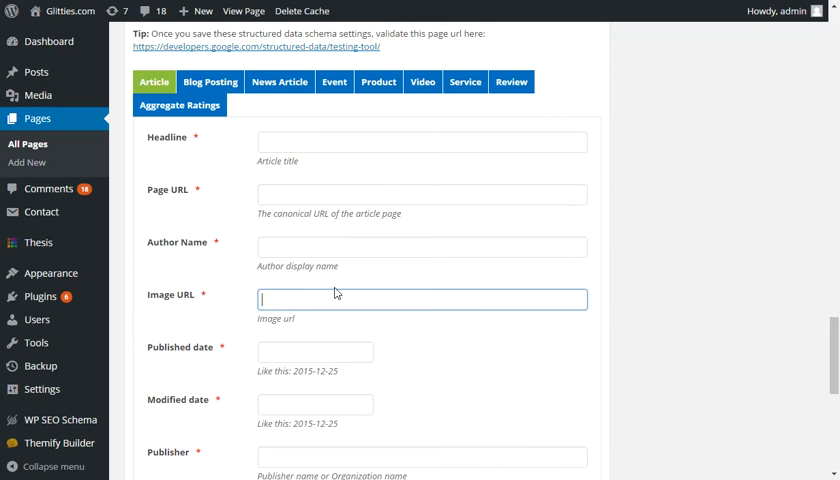
scroll(down, 3)
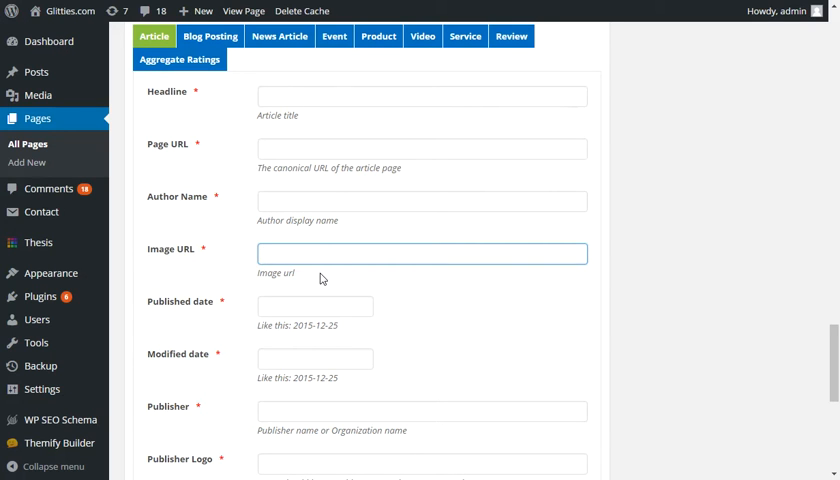
click(420, 253)
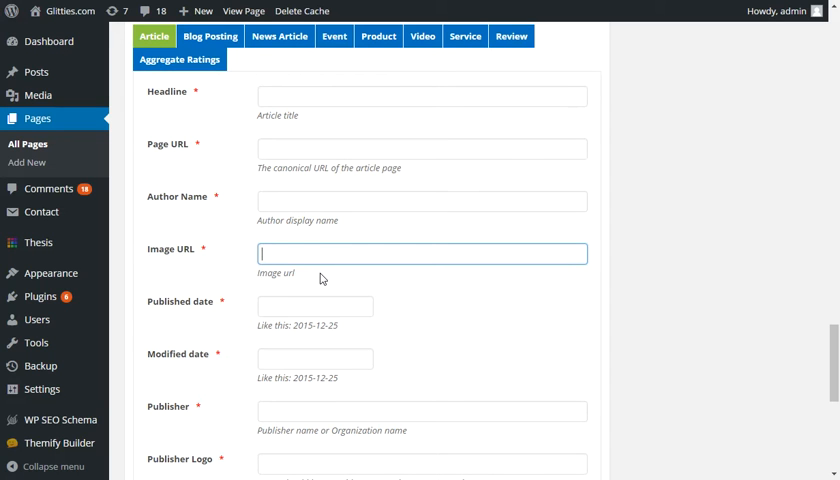
mouse_move(322, 279)
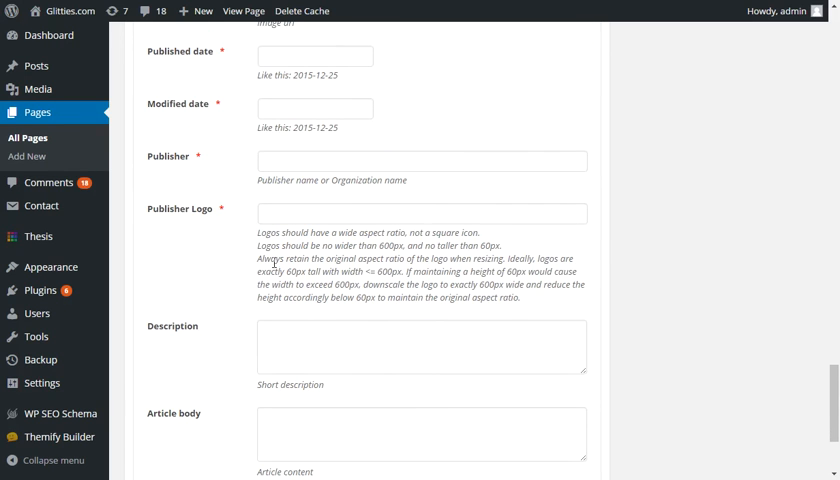
mouse_move(268, 212)
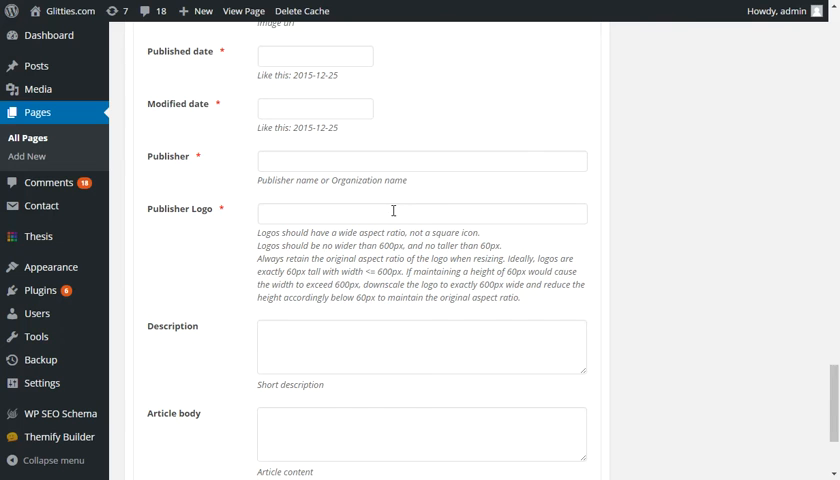
mouse_move(401, 253)
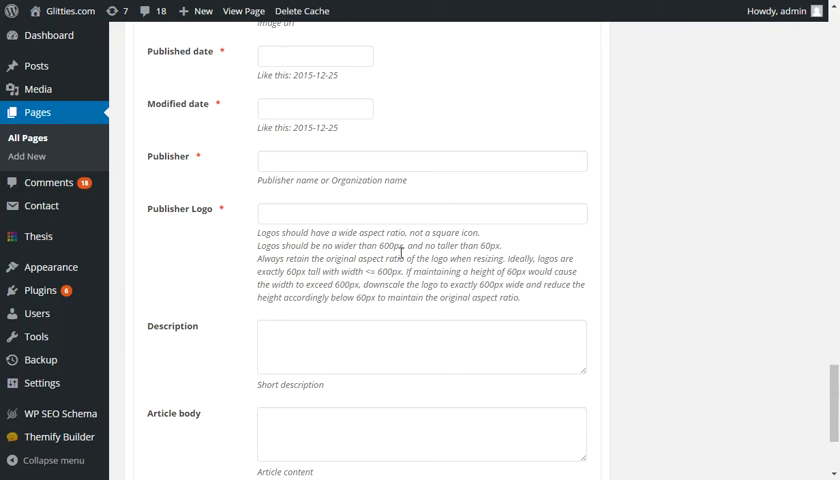
mouse_move(413, 252)
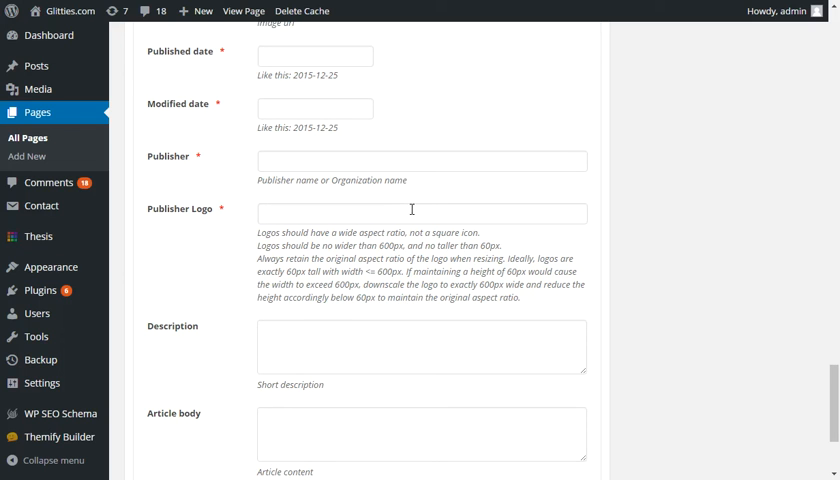
mouse_move(291, 263)
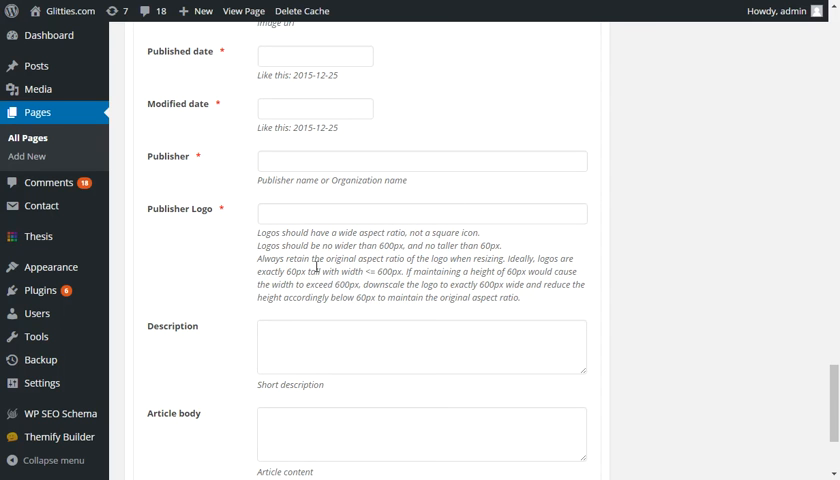
mouse_move(695, 102)
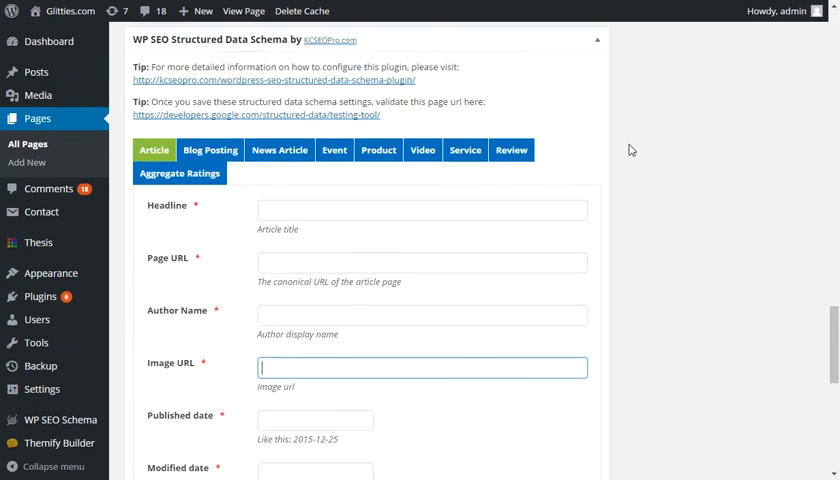
- Follow the schema box's Tip link to Google's Structured Data Testing Tool
scroll(down, 3)
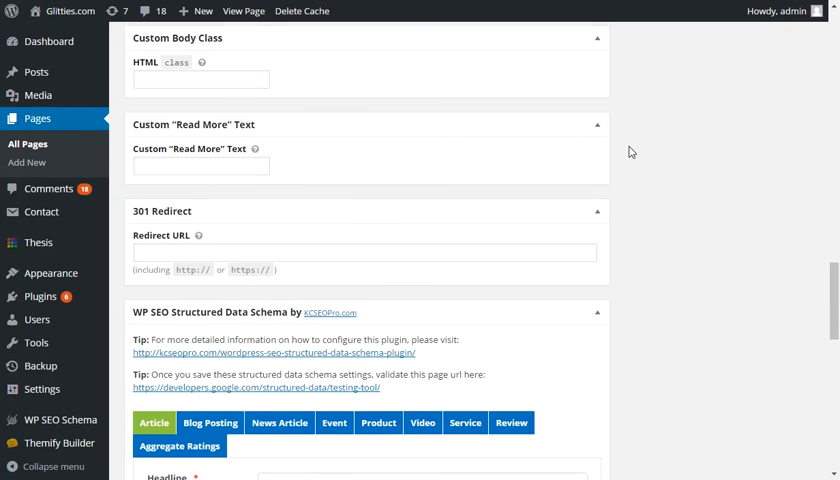
scroll(down, 3)
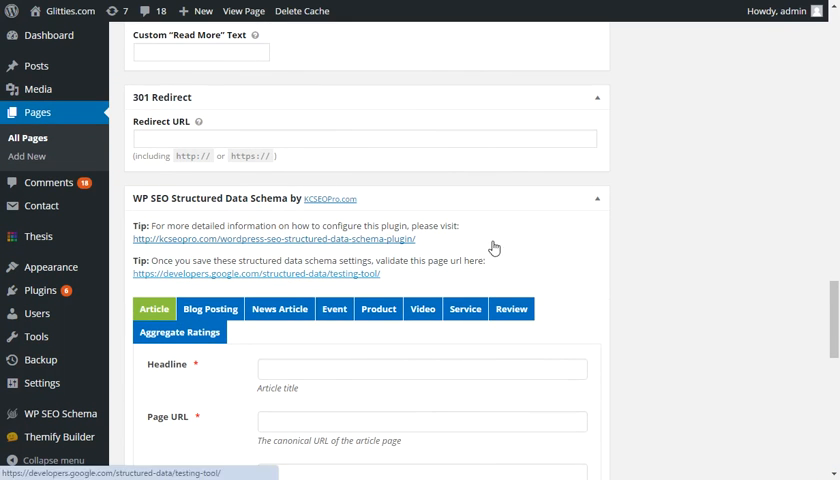
click(238, 275)
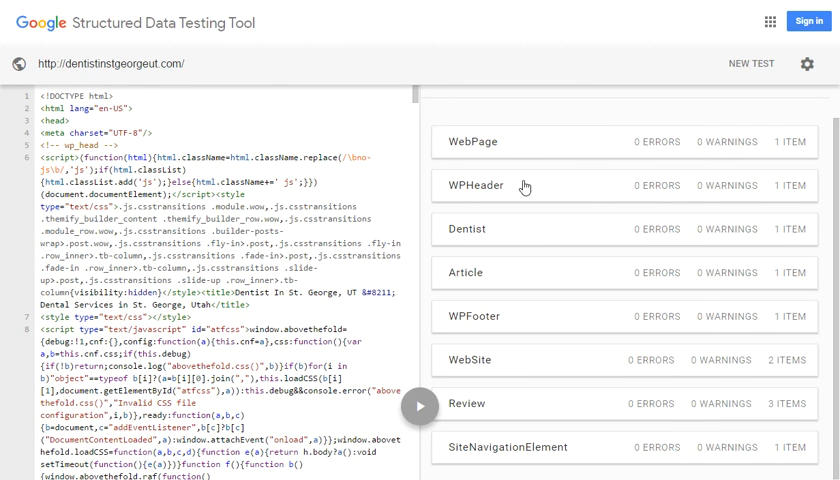
mouse_move(644, 140)
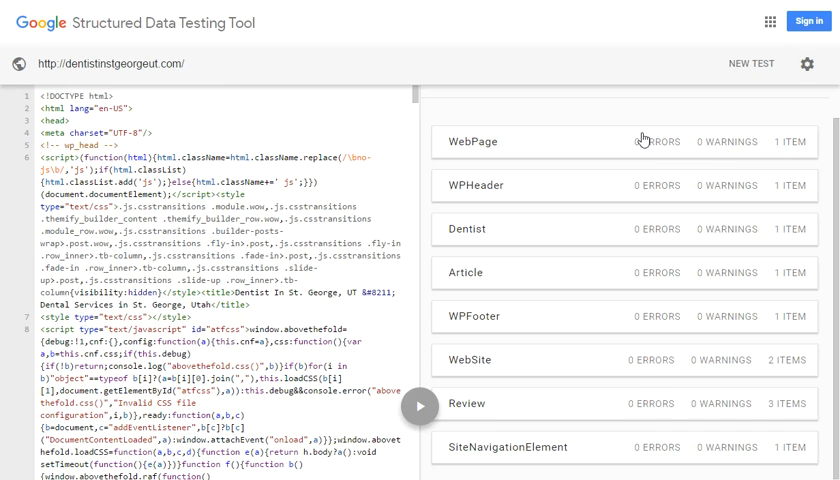
mouse_move(710, 343)
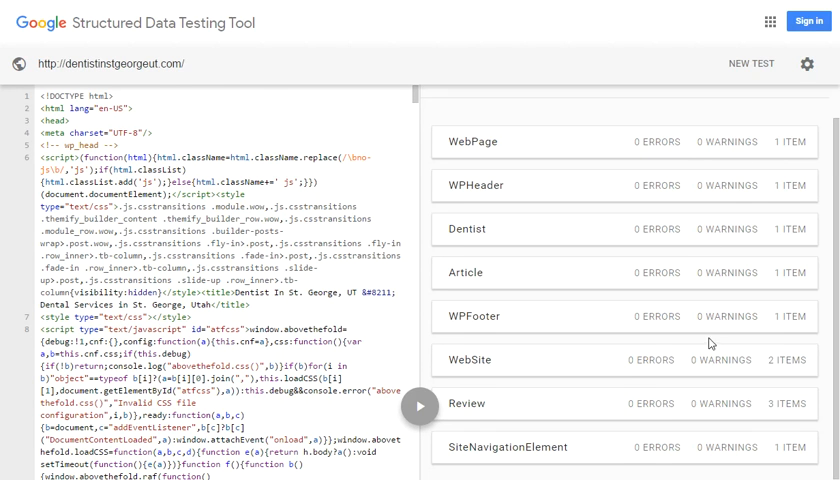
mouse_move(788, 424)
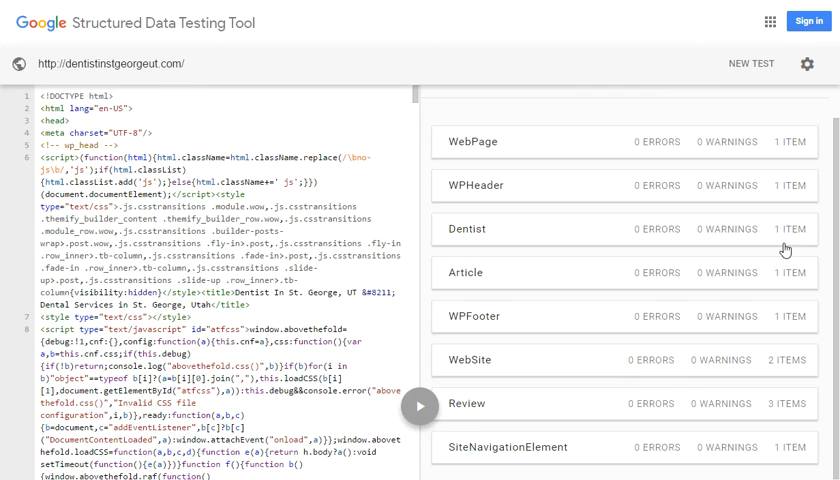
mouse_move(787, 148)
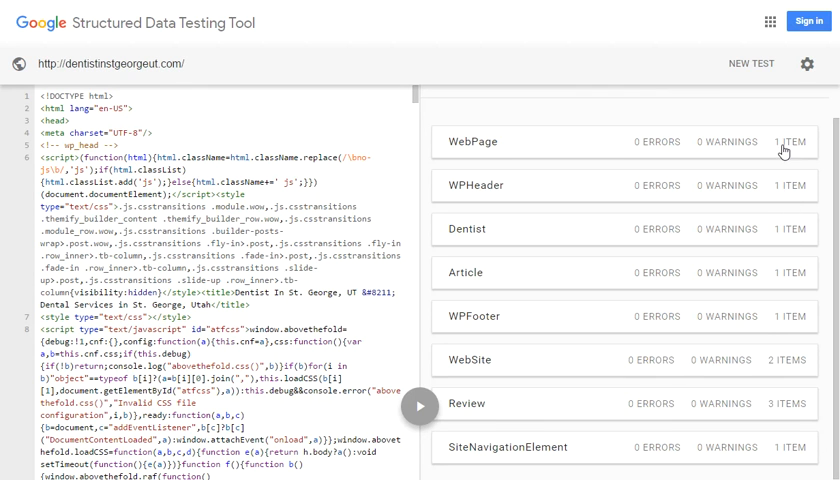
mouse_move(786, 449)
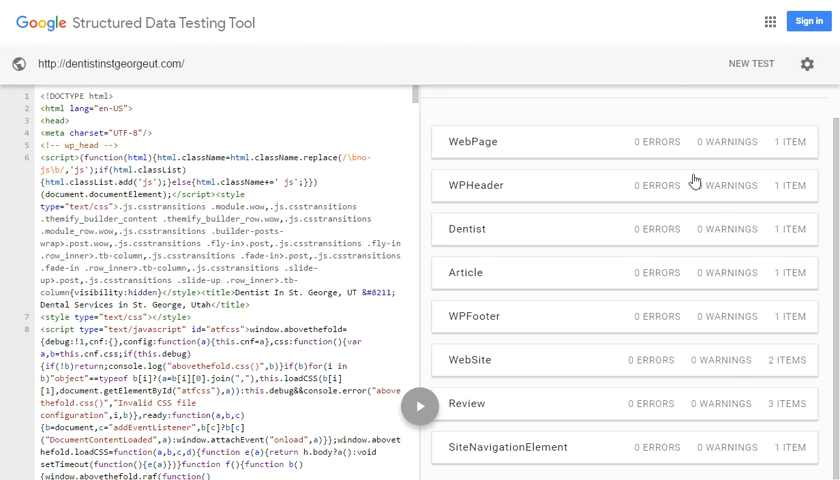
mouse_move(668, 471)
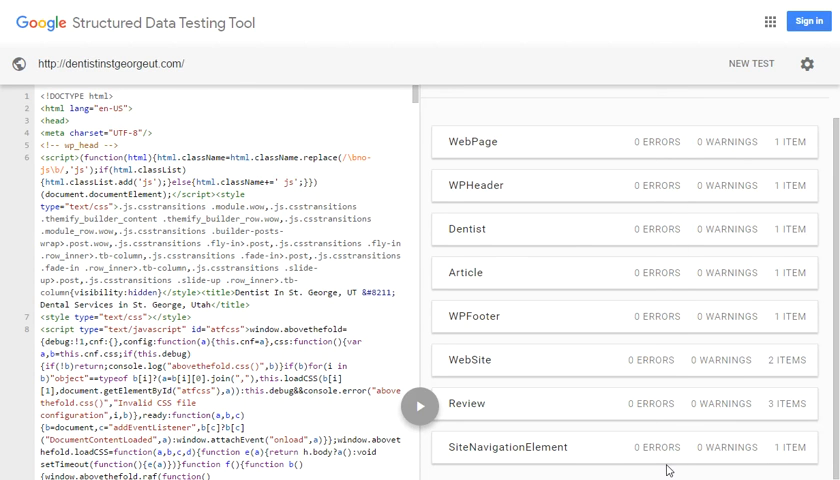
mouse_move(705, 165)
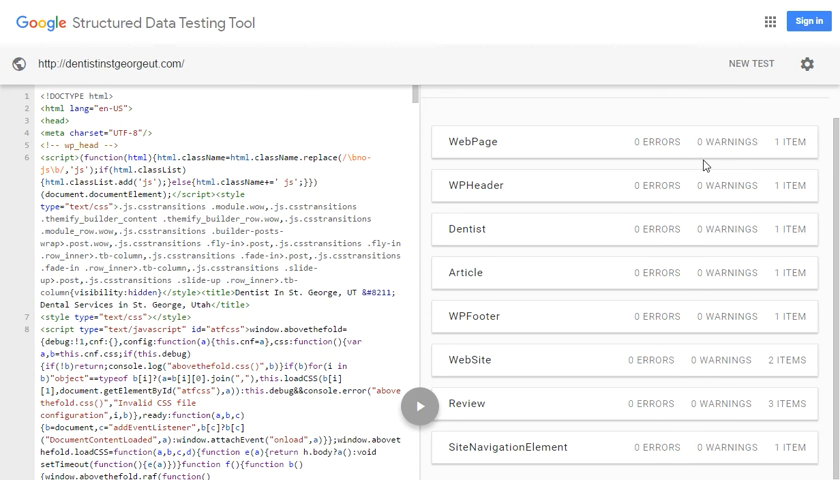
mouse_move(688, 51)
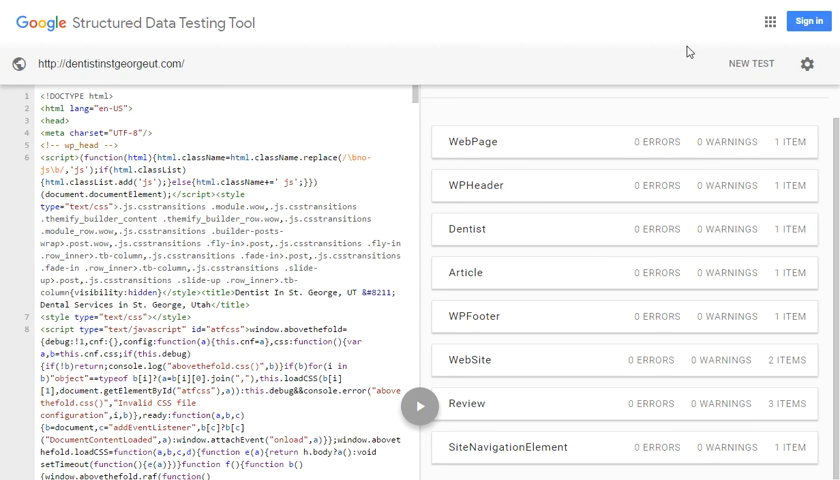
mouse_move(689, 51)
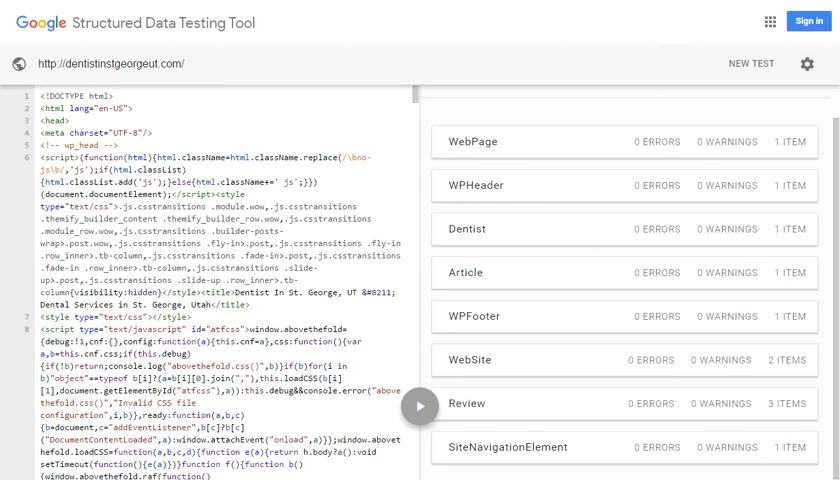